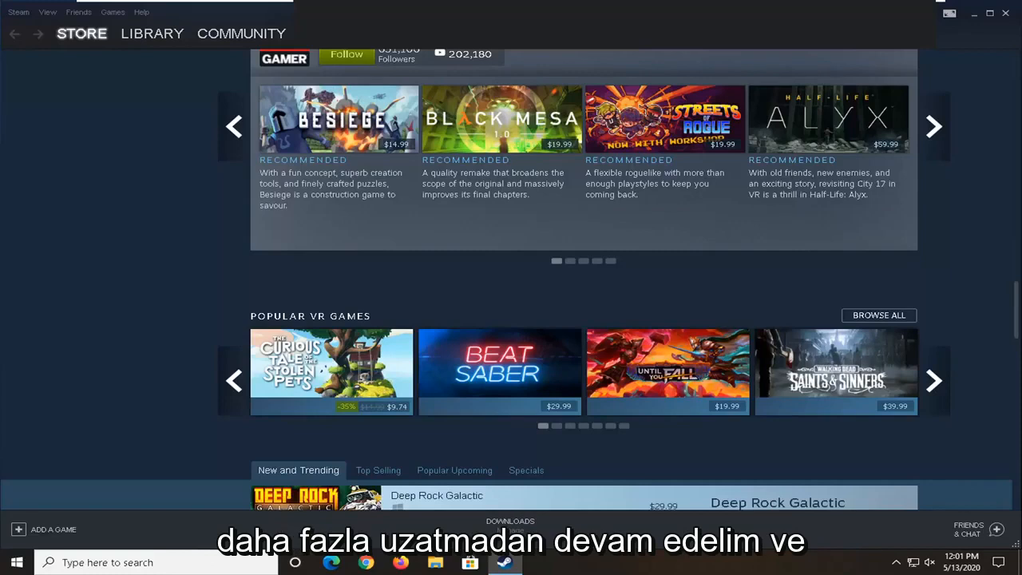
mouse_move(180, 314)
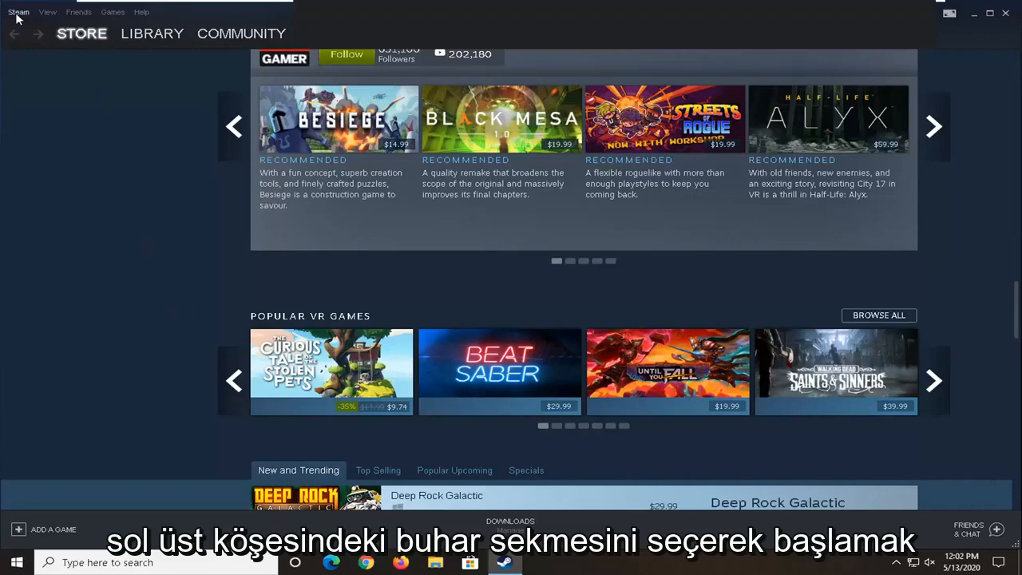
- Open Steam Settings from the Steam menu to reach the Downloads section
left_click(17, 11)
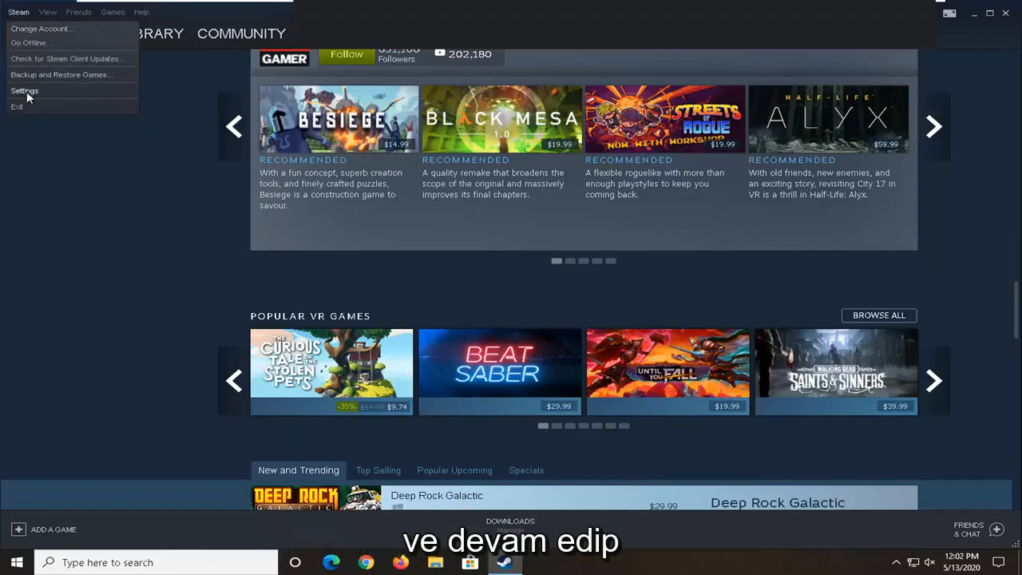
left_click(24, 90)
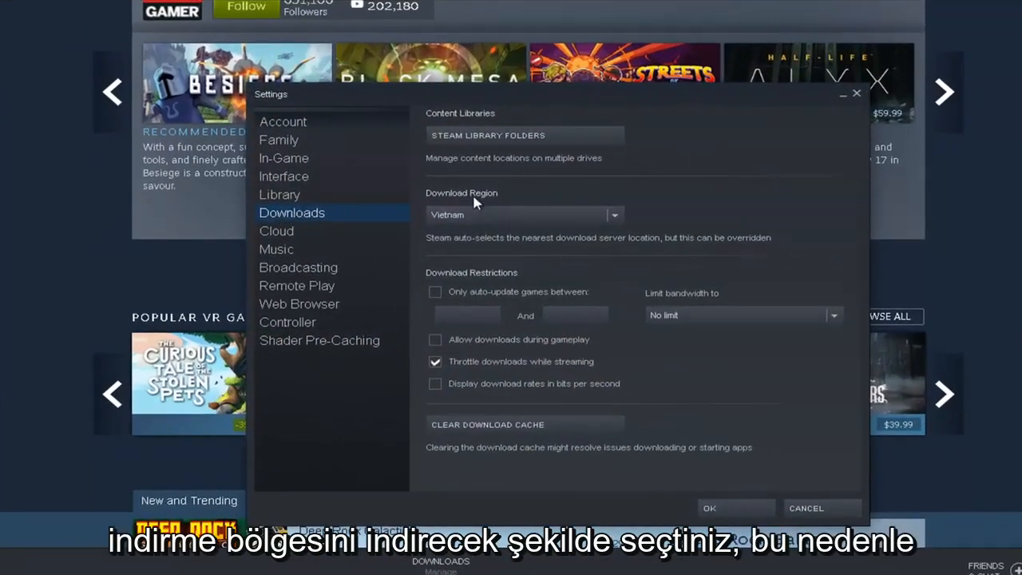
left_click(614, 214)
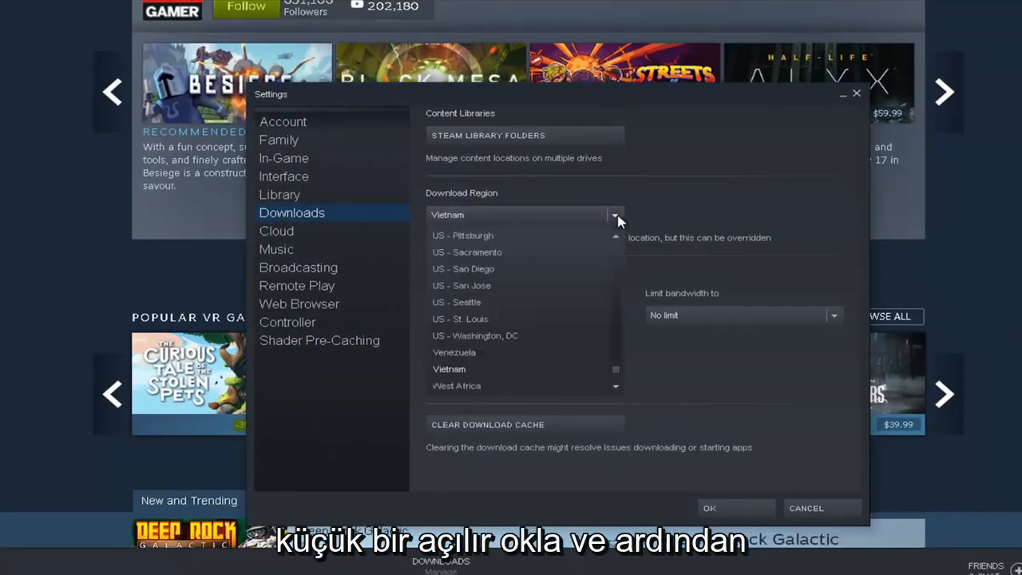
mouse_move(499, 319)
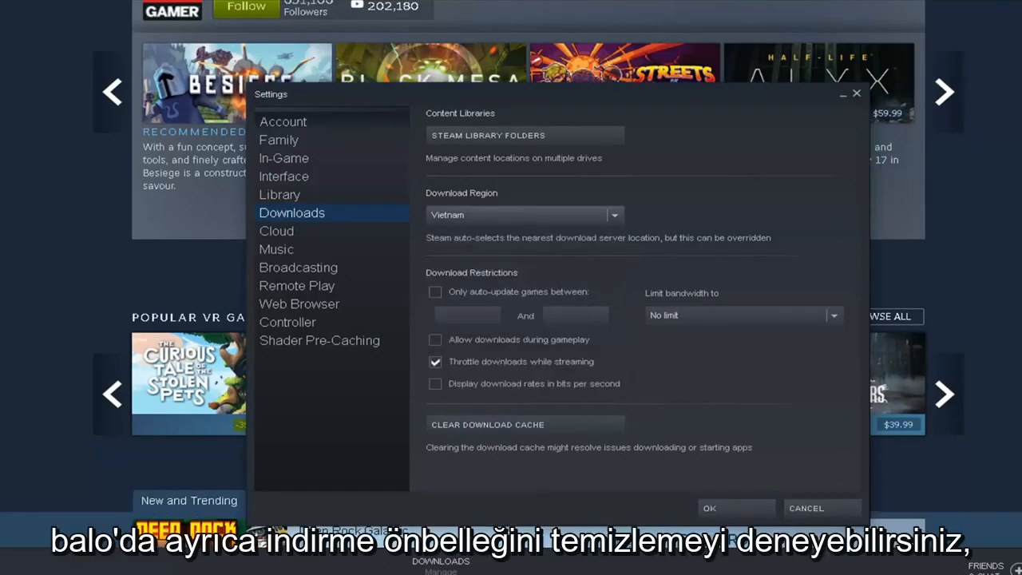
mouse_move(459, 429)
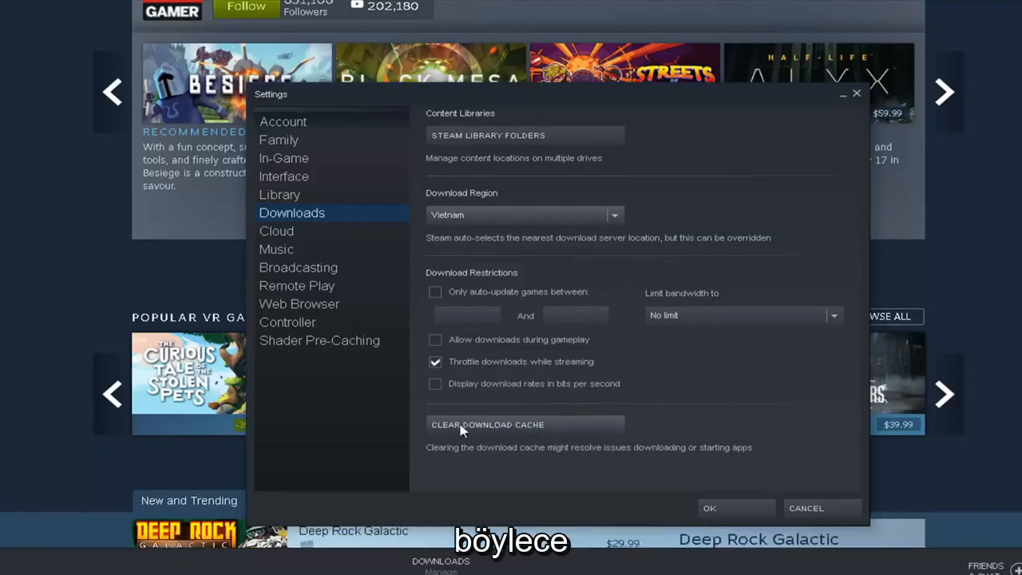
- Clear the Steam download cache and confirm, accepting the required re-login
left_click(487, 423)
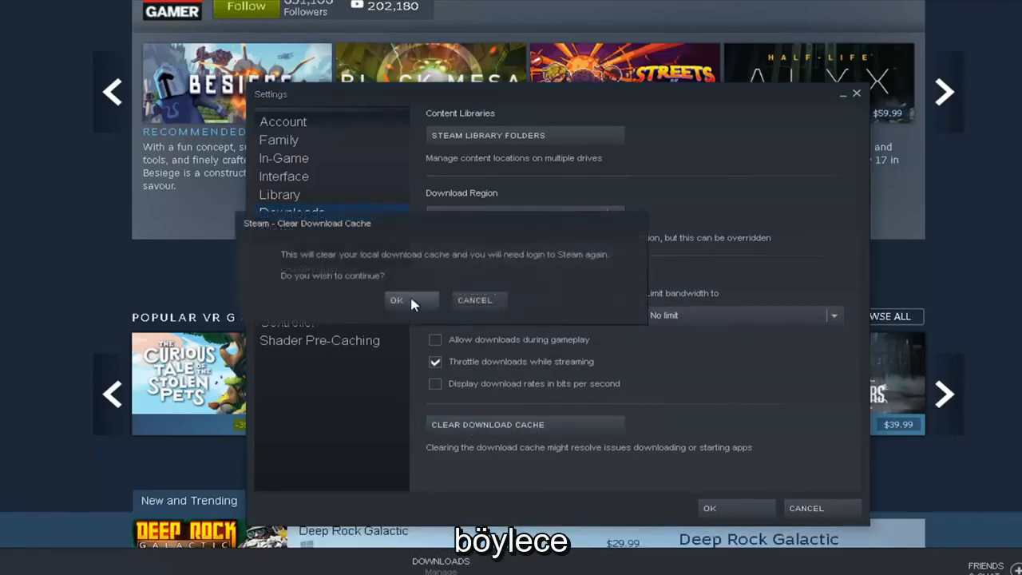
left_click(397, 299)
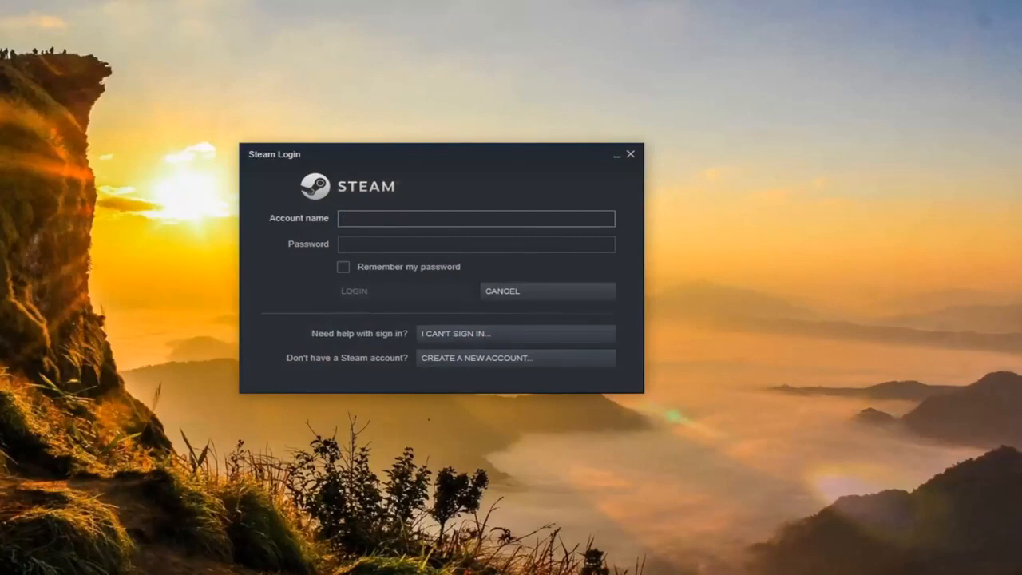
- Select the Account name field in the Steam Login window
left_click(476, 218)
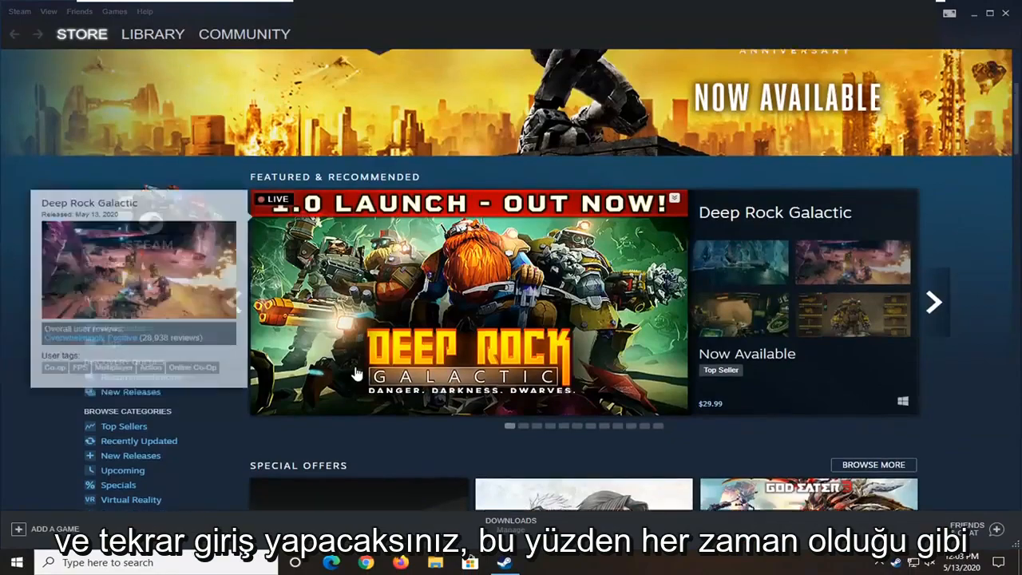
scroll("up", 3)
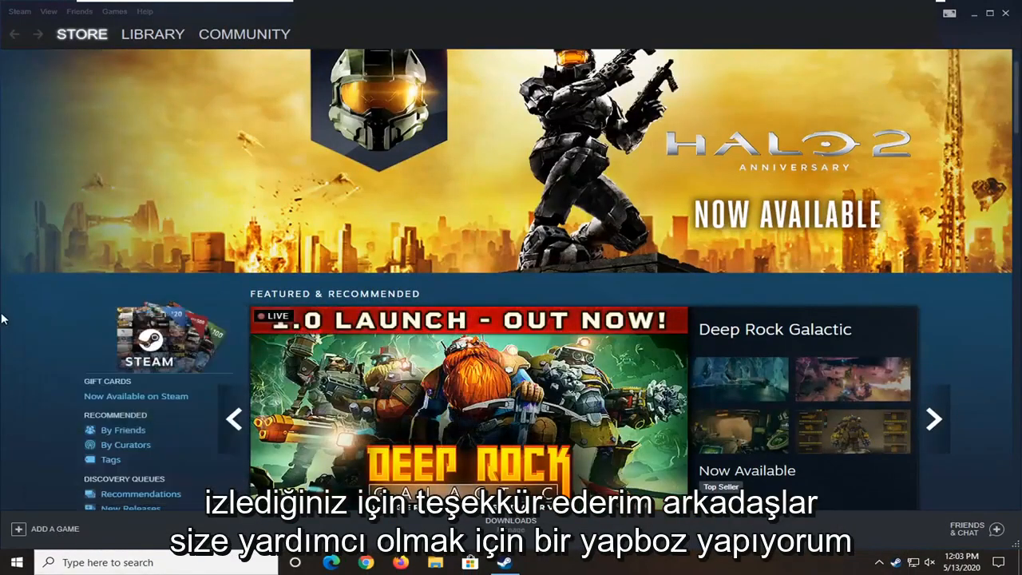